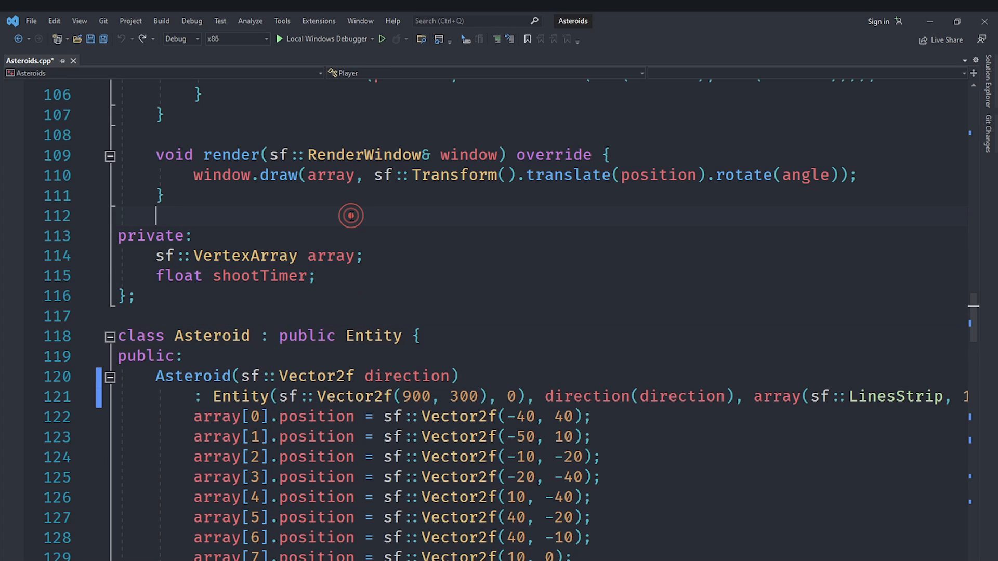
# - Scroll to main() and open a blank line after the first Asteroid push_back
pyautogui.click(350, 216)
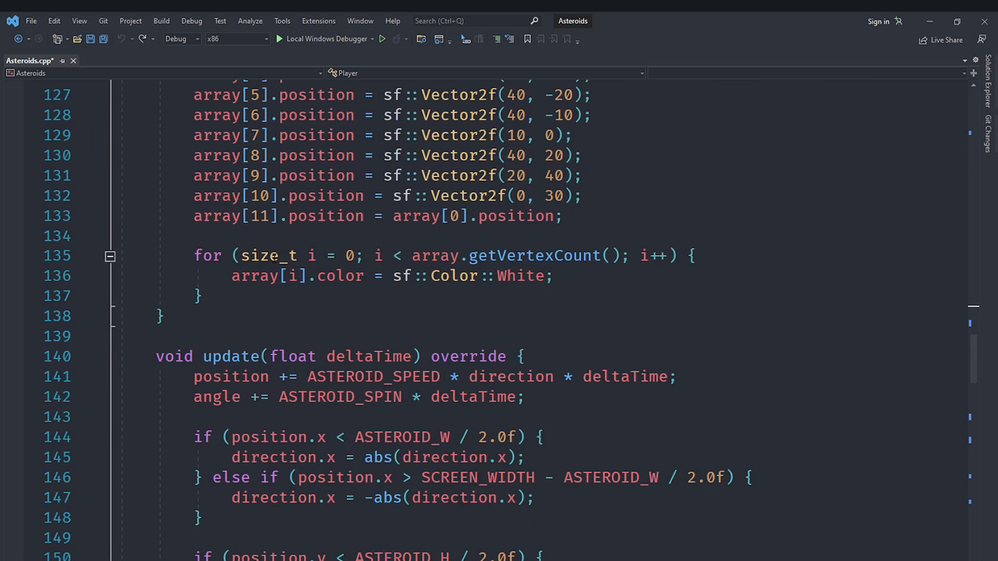
pyautogui.scroll(-3)
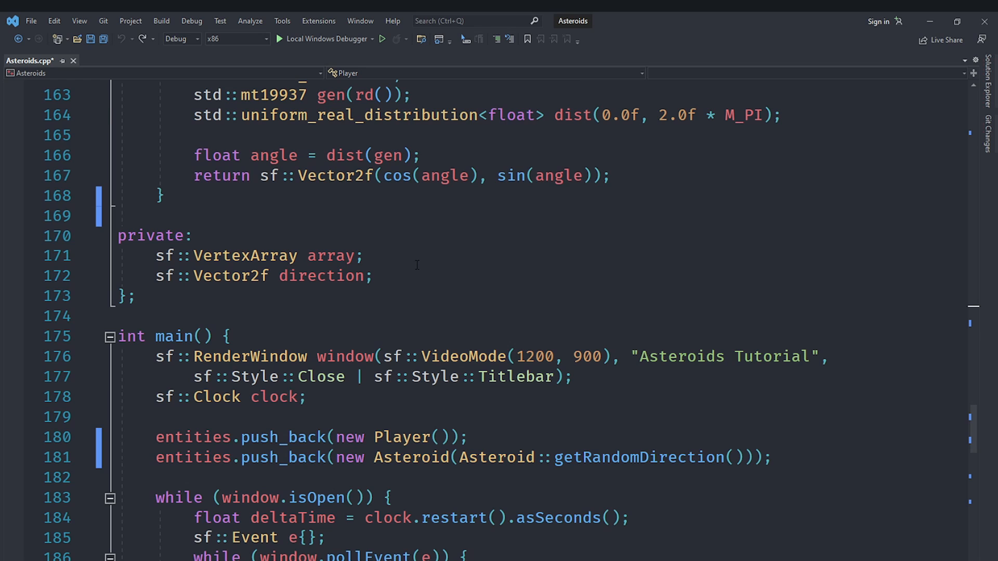
pyautogui.scroll(-3)
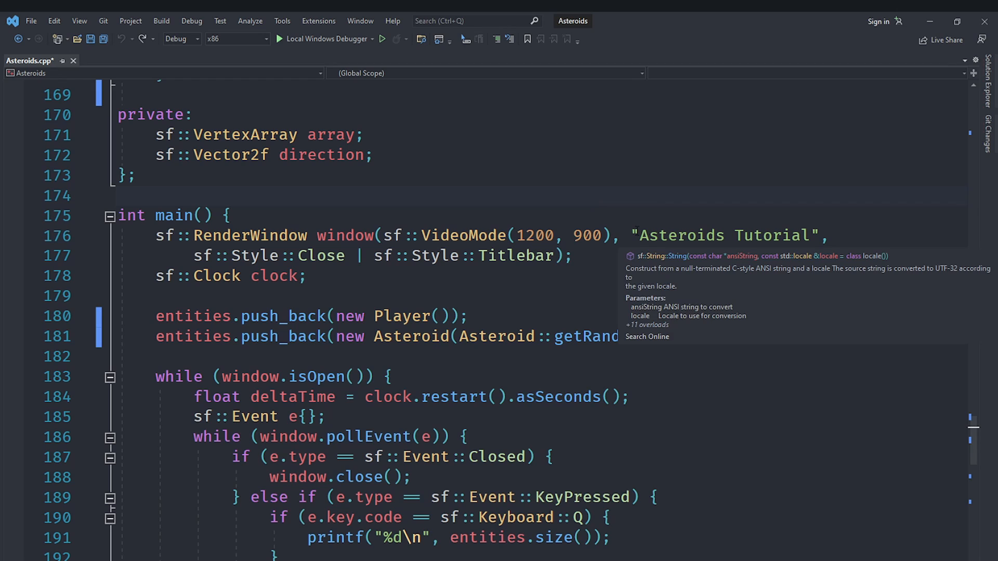
pyautogui.click(372, 351)
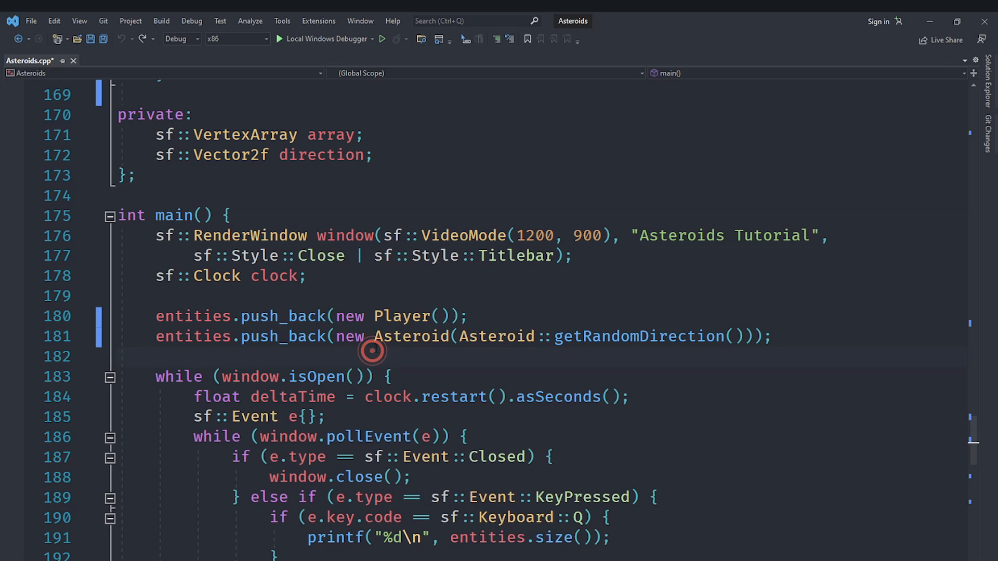
pyautogui.click(372, 351)
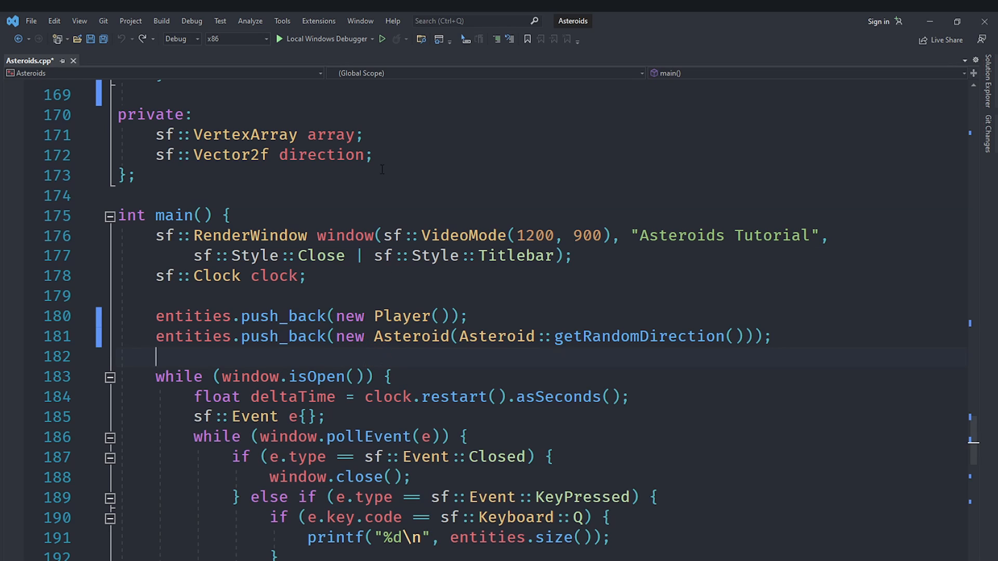
pyautogui.moveTo(344, 184)
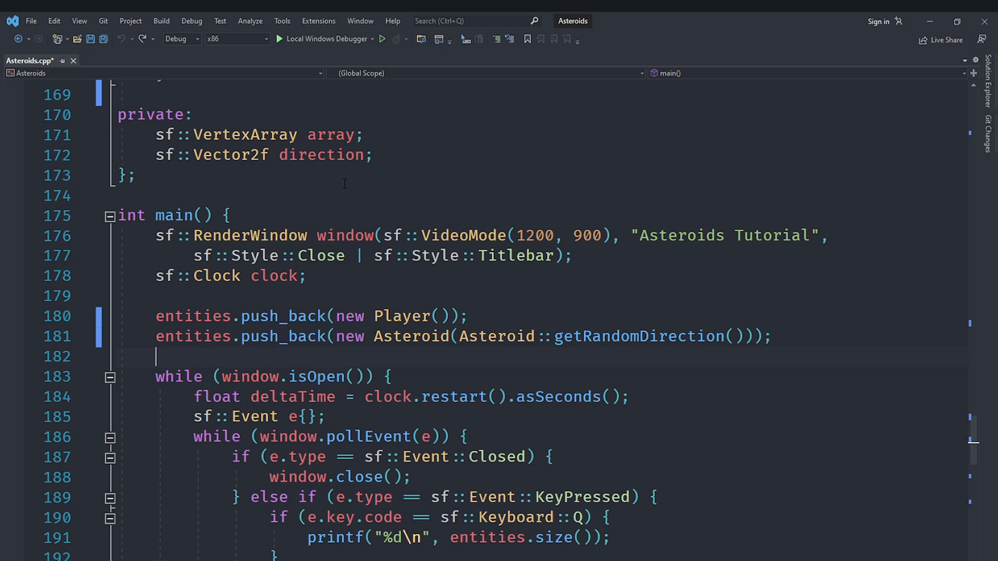
pyautogui.click(263, 362)
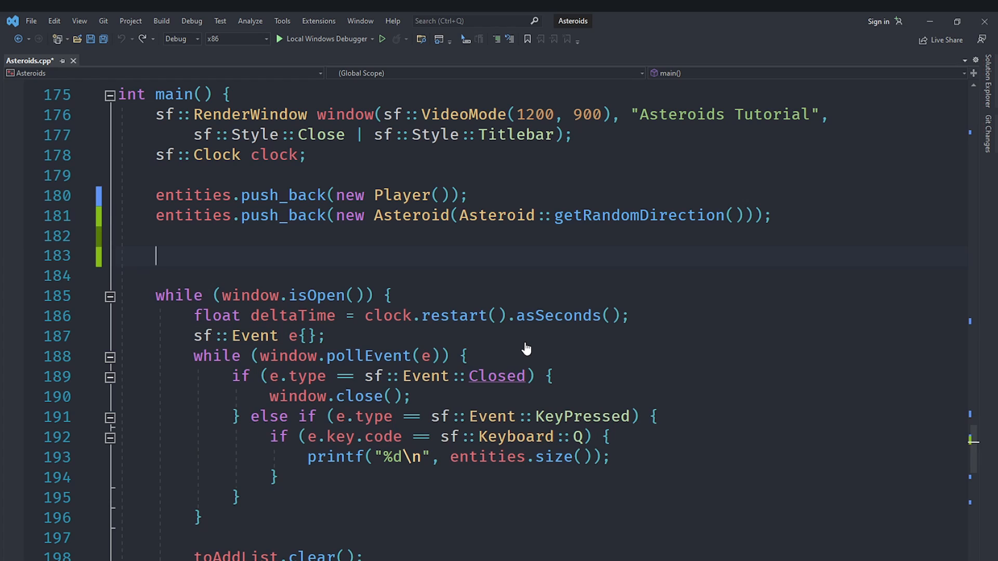
# - Declare constexpr ASTEROID_SPAWN_TIME = 3.0f and initialise float asteroidSpawnTime from it in main()
pyautogui.write('float asteroidSpawnTime = 3.0f')
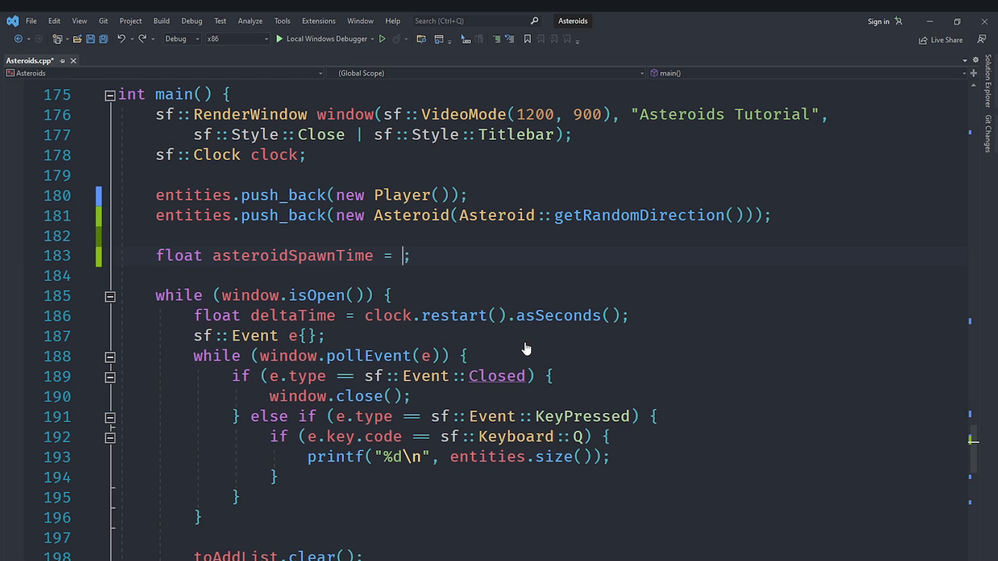
pyautogui.write('ASTEROID_SPAWN_TIME')
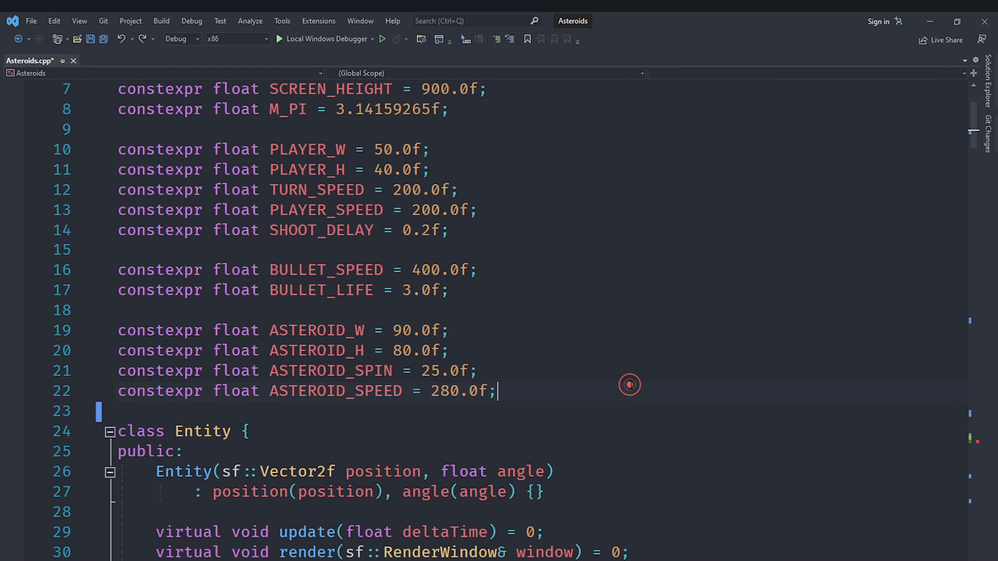
pyautogui.write('constexpr float ASTEROID_SPAWN_TIME = 3.0f;')
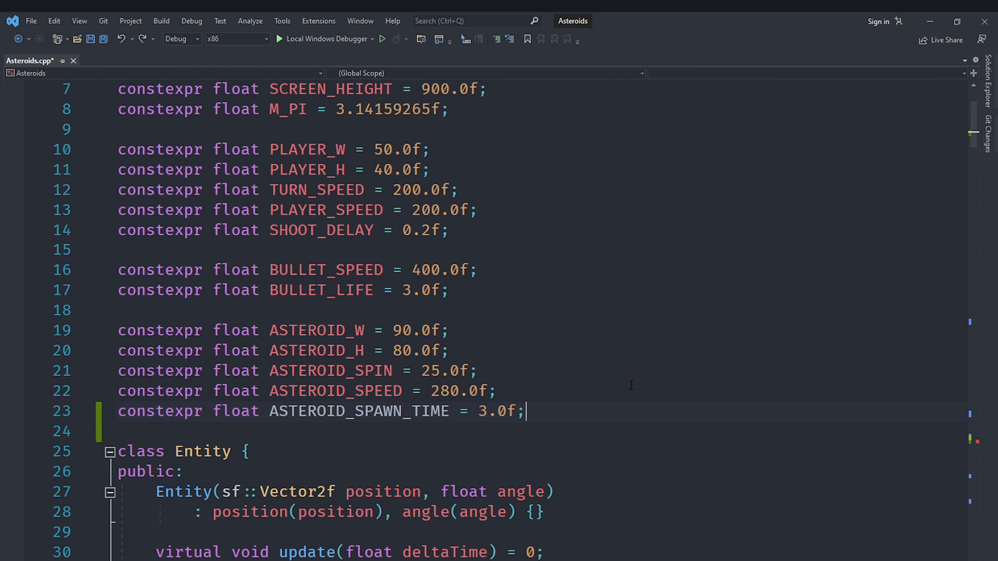
pyautogui.scroll(-3)
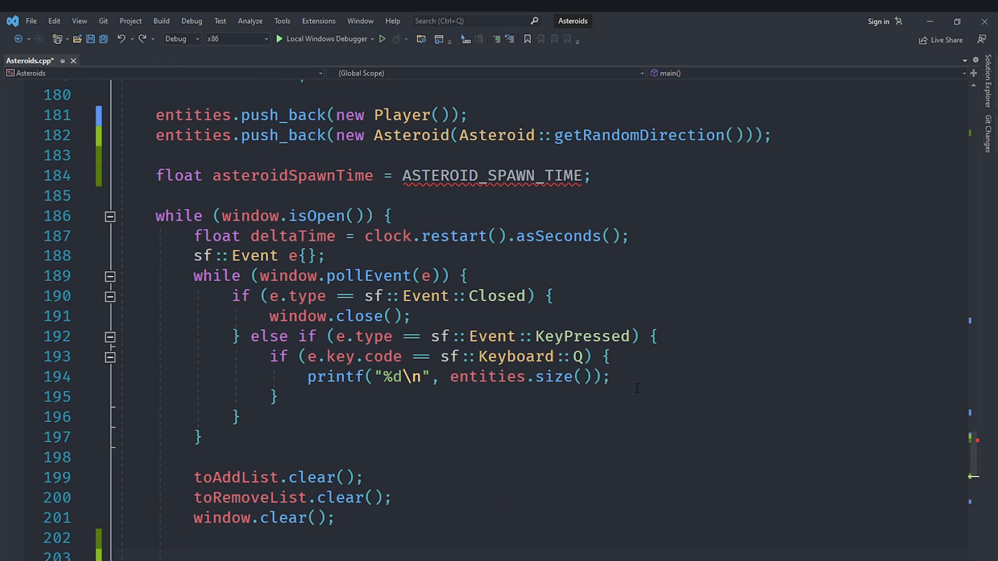
# - Subtract deltaTime from asteroidSpawnTime each frame in the game loop
pyautogui.scroll(-3)
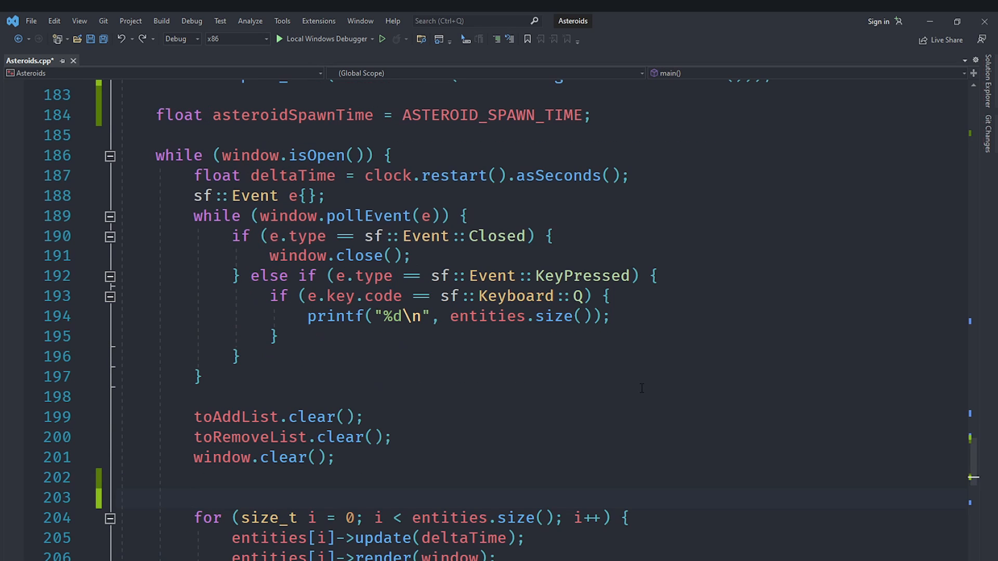
pyautogui.scroll(-3)
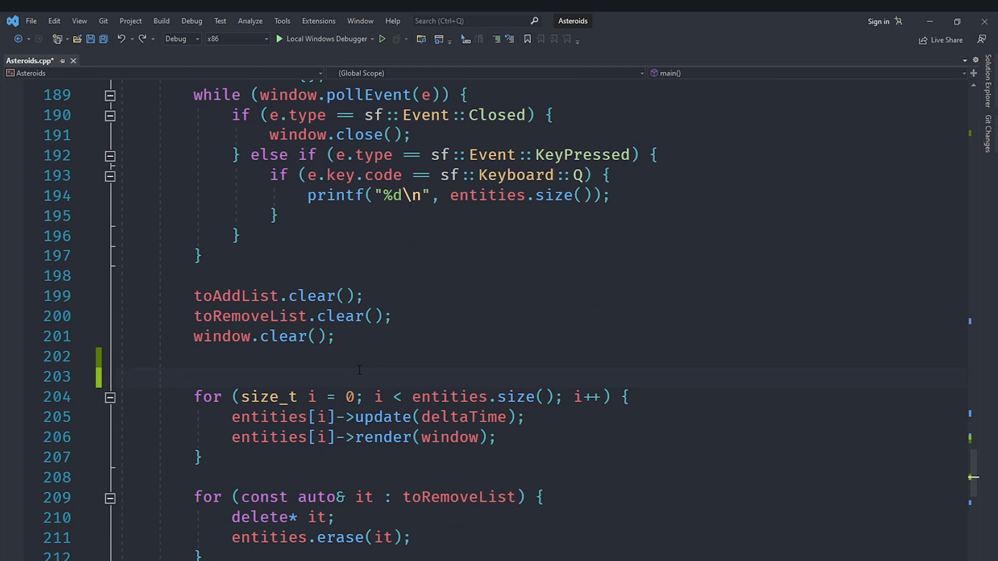
pyautogui.write('As')
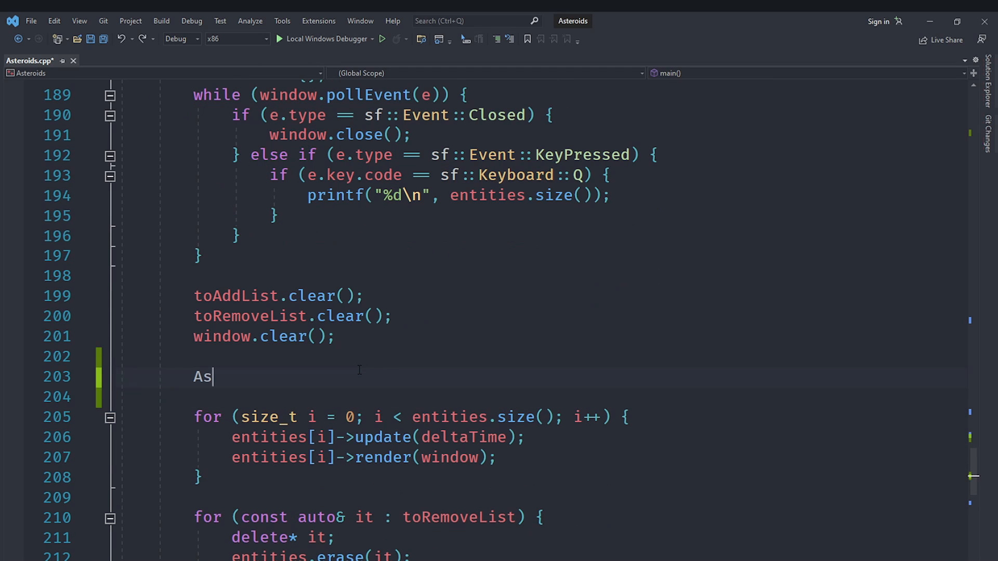
pyautogui.write('teroidSpawnTime -= deltaTime;')
pyautogui.write('entities.push_back')
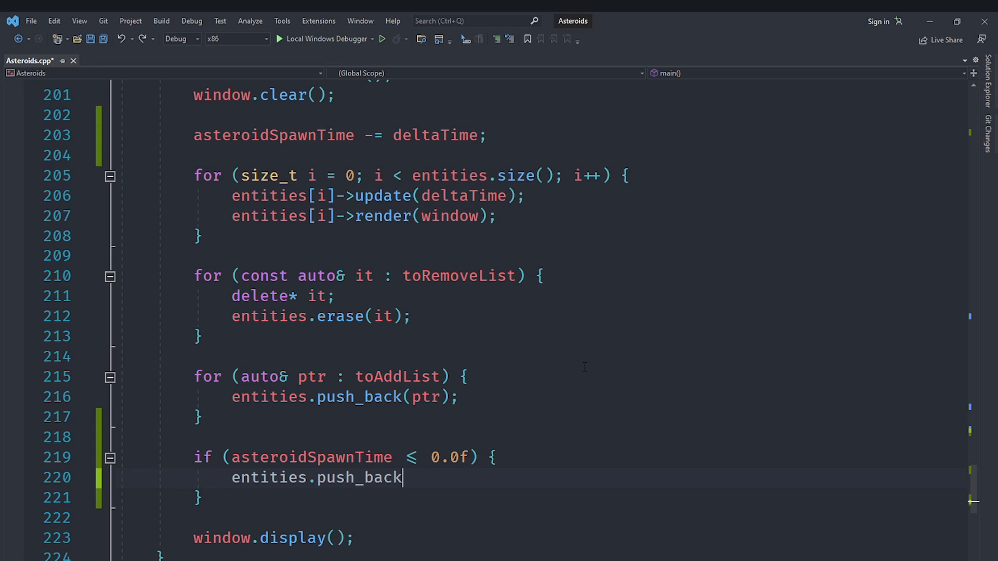
# - When the timer expires, push a new Asteroid with getRandomDirection() and reset it to ASTEROID_SPAWN_TIME, then build
pyautogui.write('(new Asteroid(')
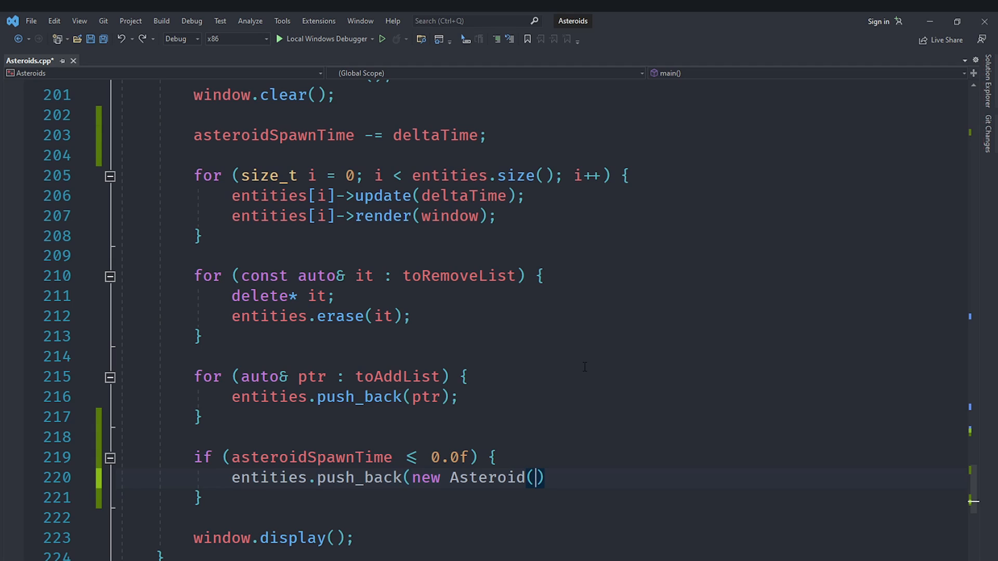
pyautogui.write('Asteroid::getRandomDirection()')
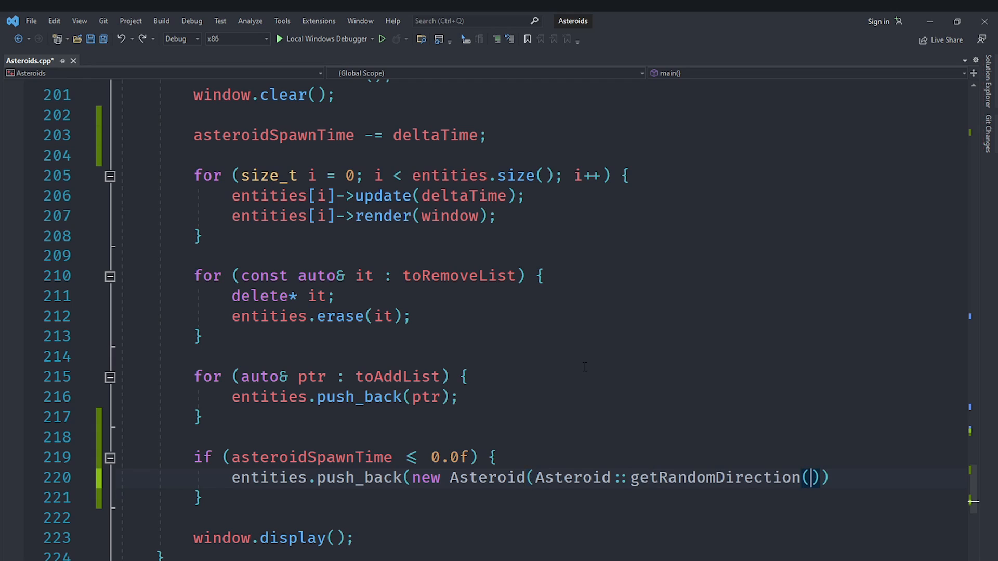
pyautogui.write(');')
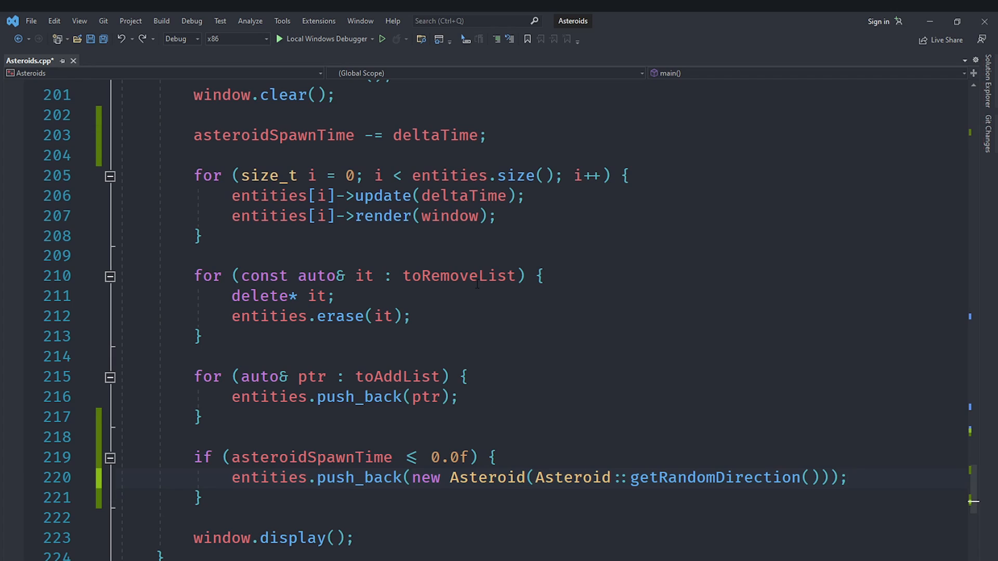
pyautogui.moveTo(366, 396)
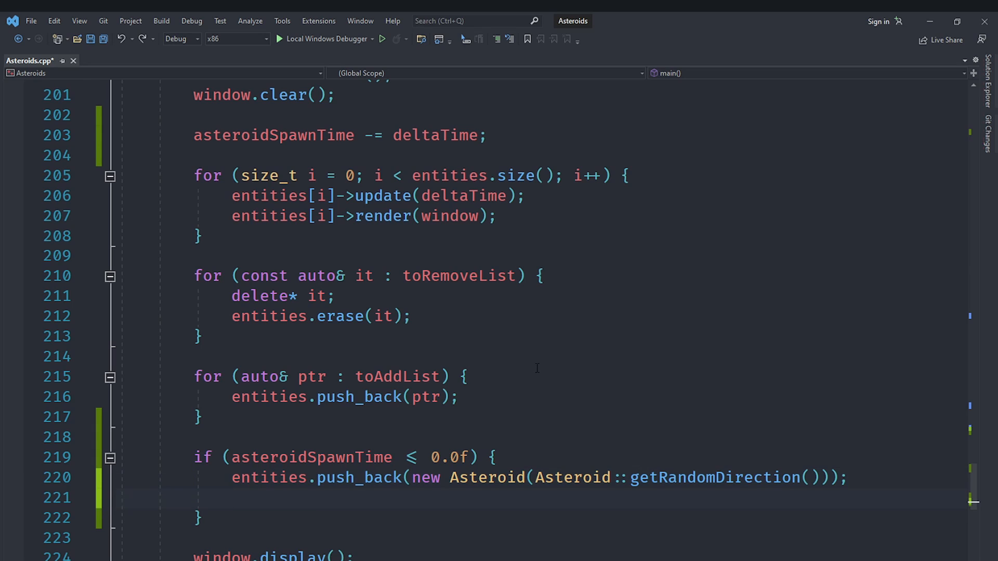
pyautogui.write('asteroidSpawnTime = ASTEROID_SPAWN_TIME;')
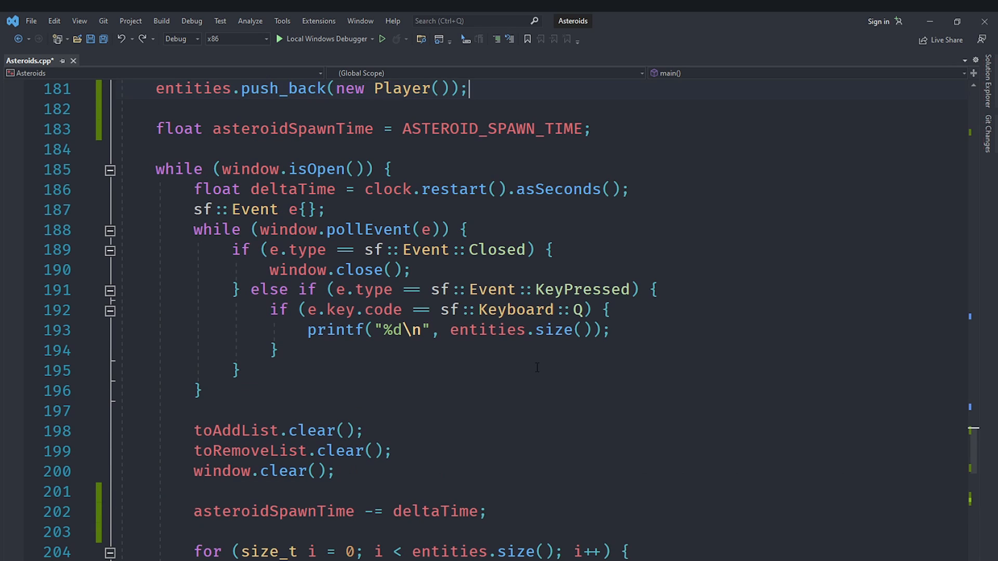
pyautogui.write('entities.push_back(new Asteroid(Asteroid::getRandomDirection()));')
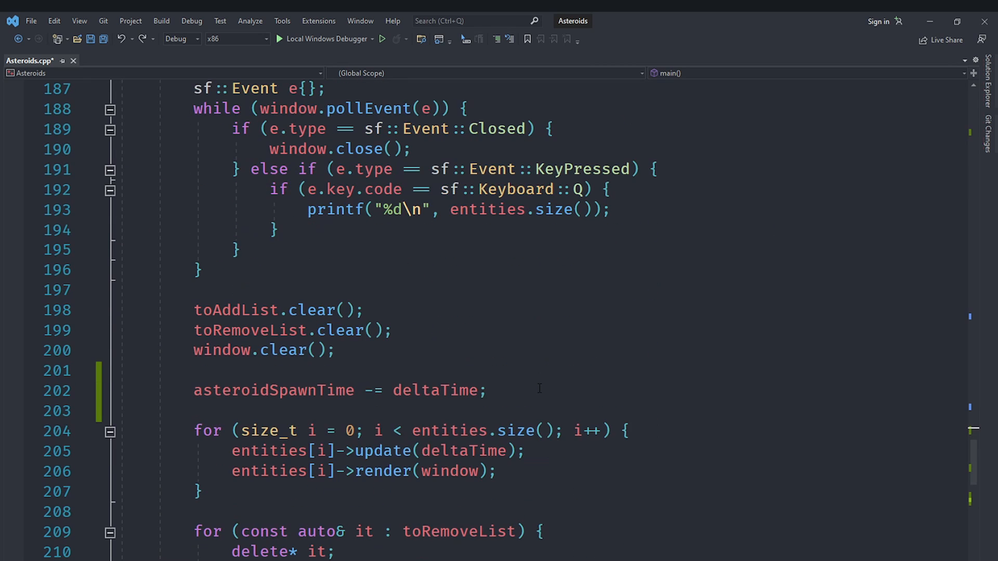
pyautogui.scroll(-3)
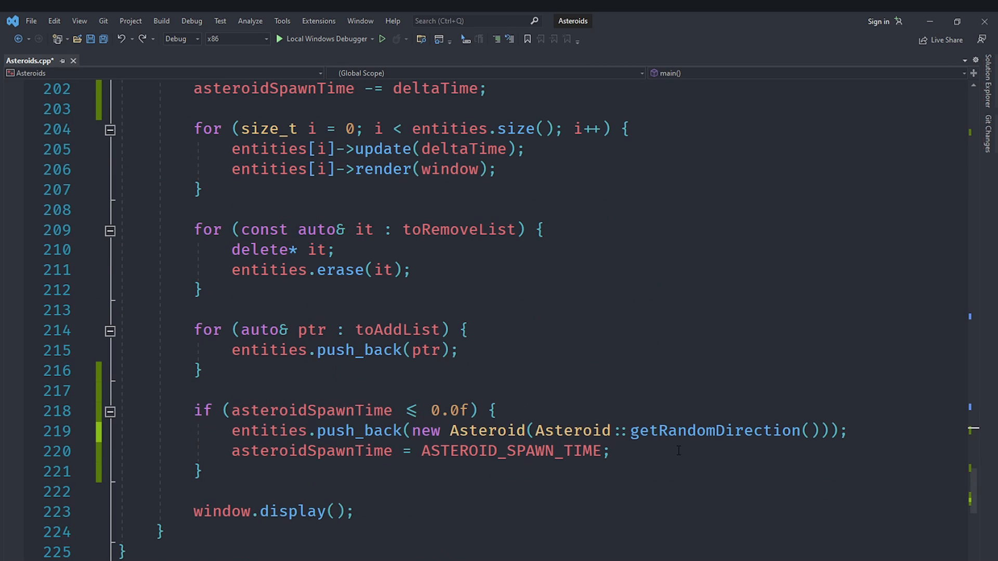
pyautogui.click(383, 39)
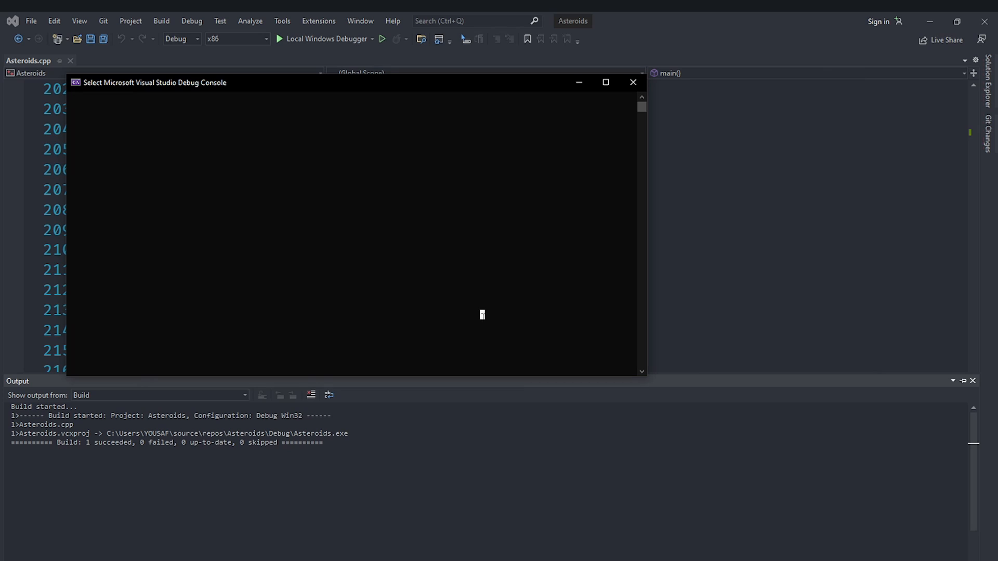
# - Stop the running game after confirming asteroids spawn
pyautogui.click(633, 82)
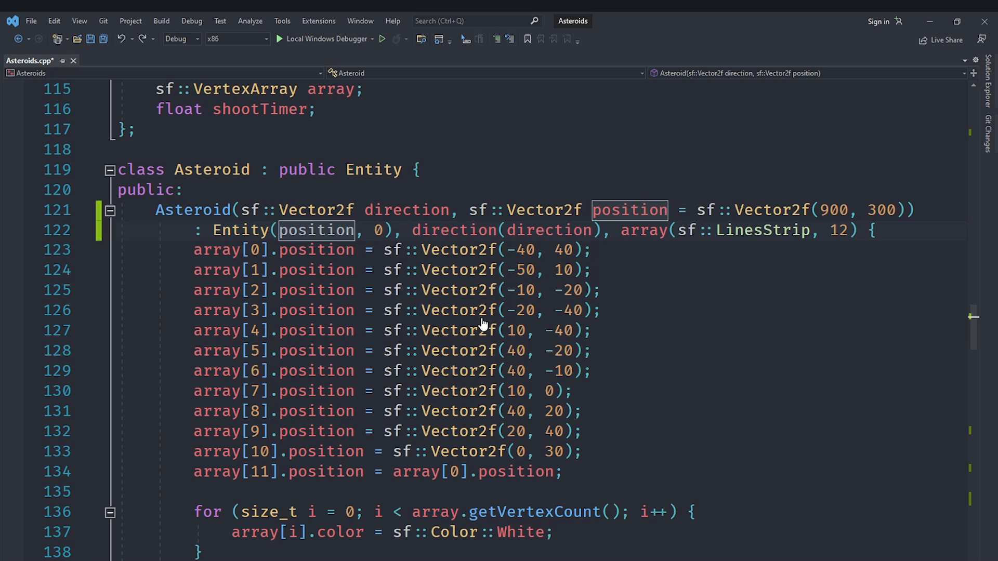
# - Default the constructor's direction to Asteroid::getRandomDirection() and drop the argument from the spawn call
pyautogui.write('= Asteroid')
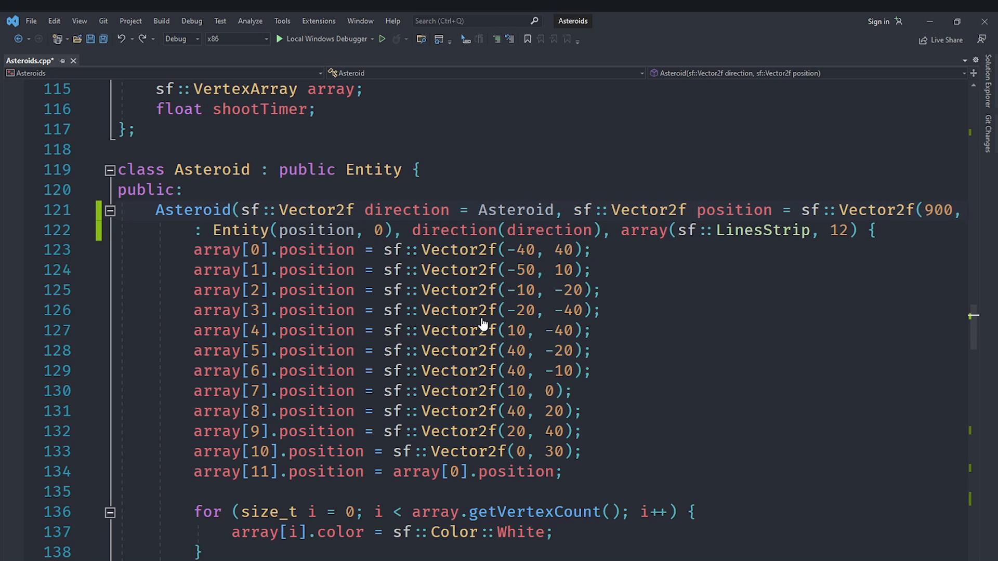
pyautogui.write('::getRandomDirection(')
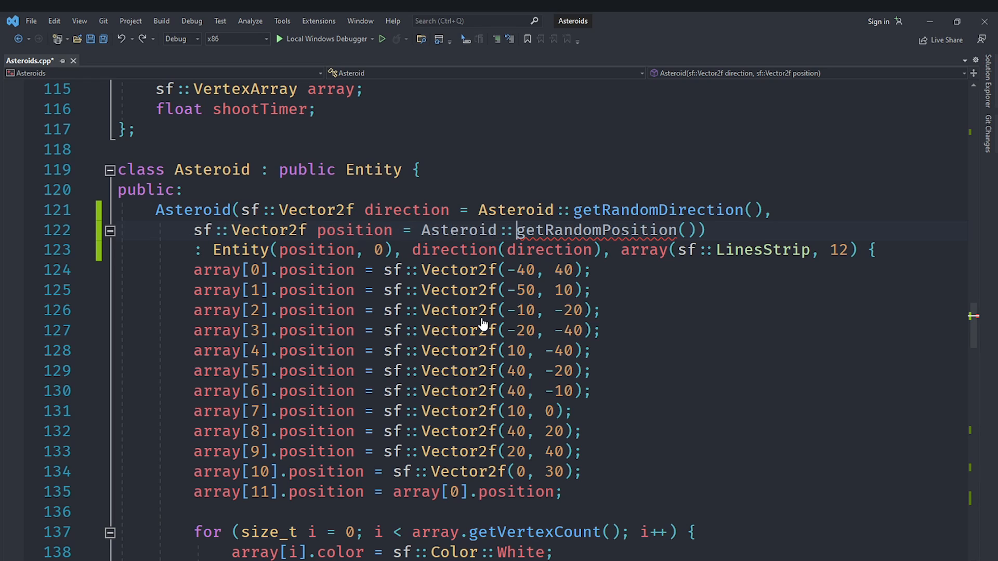
pyautogui.scroll(-3)
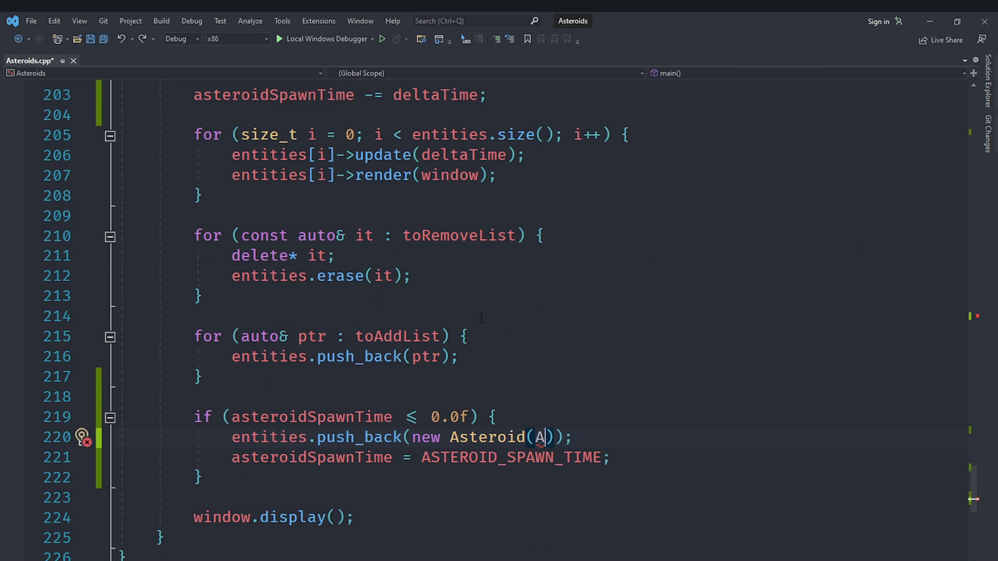
pyautogui.press('Backspace')
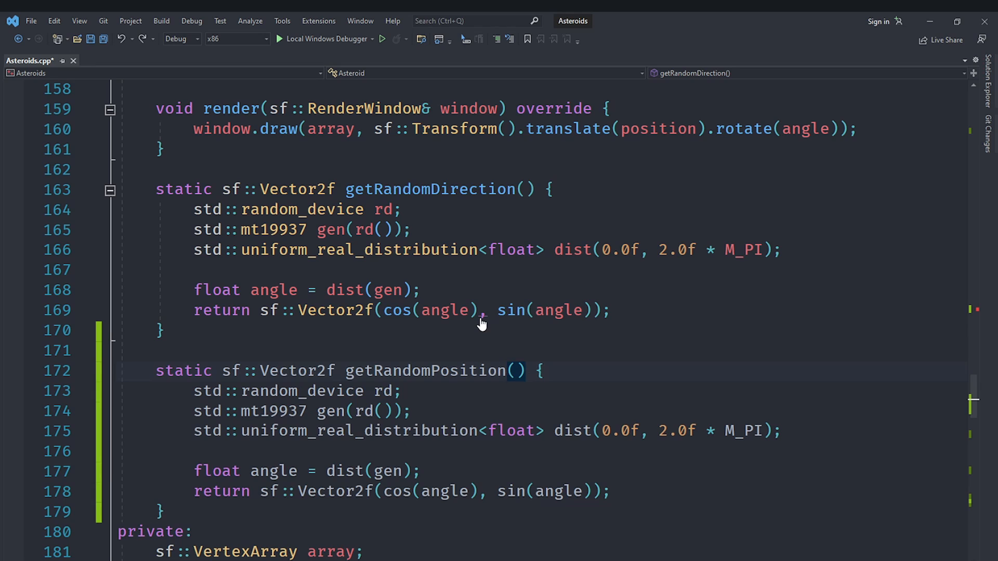
# - Bound the xAxis distribution between ASTEROID_W / 2.0f and SCREEN_WIDTH - ASTEROID_W / 2.0f
pyautogui.doubleClick(424, 371)
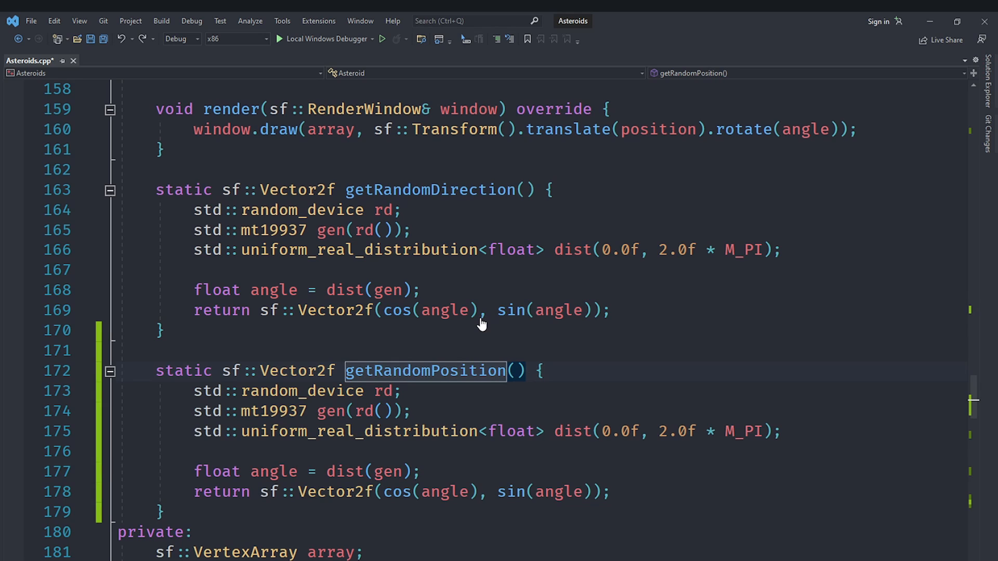
pyautogui.write('ASTEROID_W')
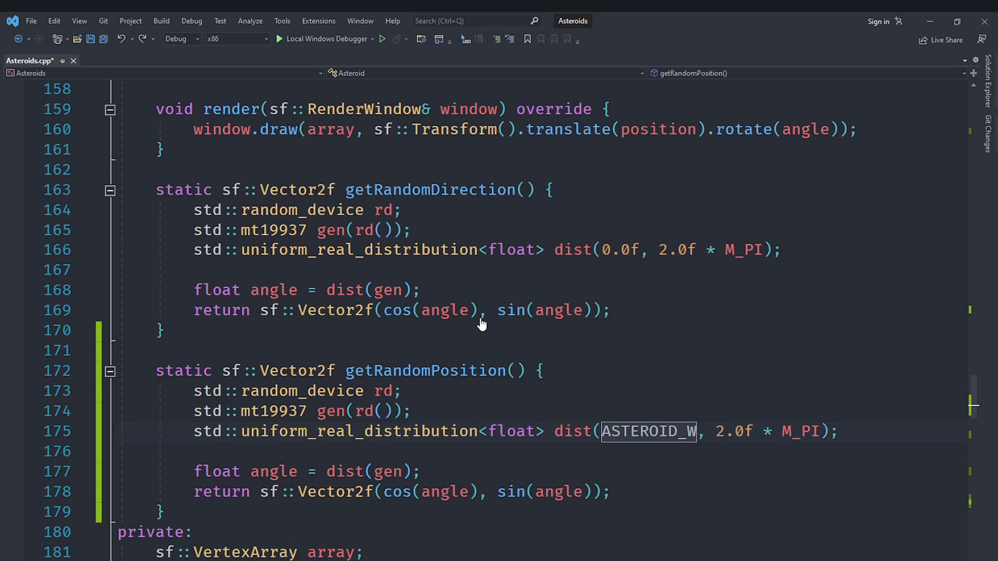
pyautogui.write('/ 2.0f')
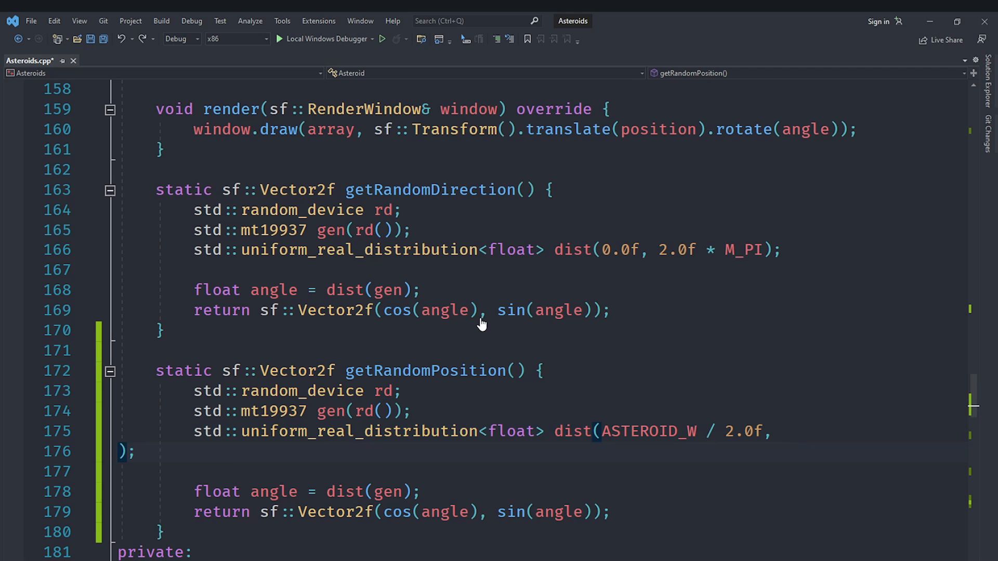
pyautogui.write('SCREEN_WIDTH - ASTEROID_W / 2.0f')
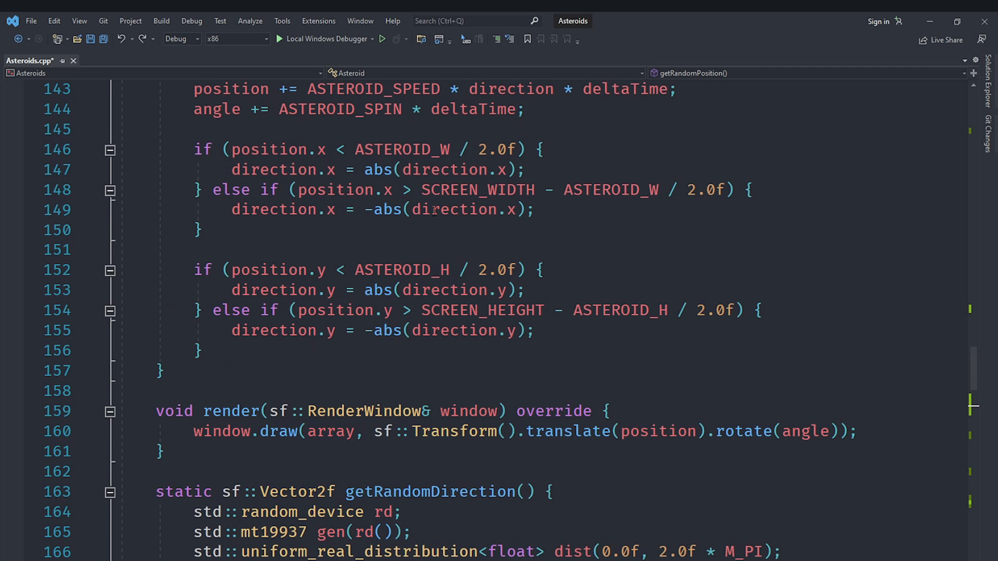
pyautogui.moveTo(418, 250)
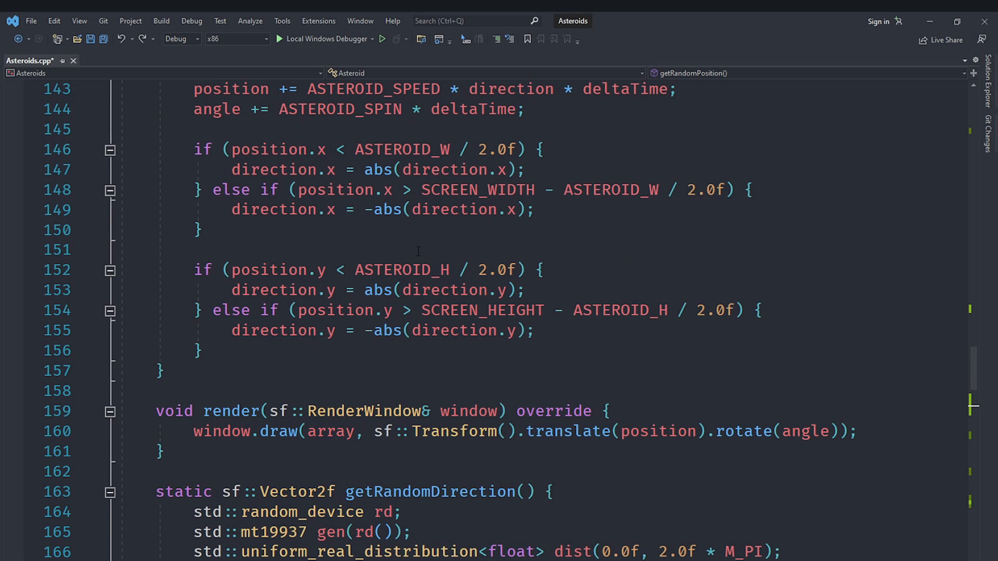
pyautogui.scroll(-3)
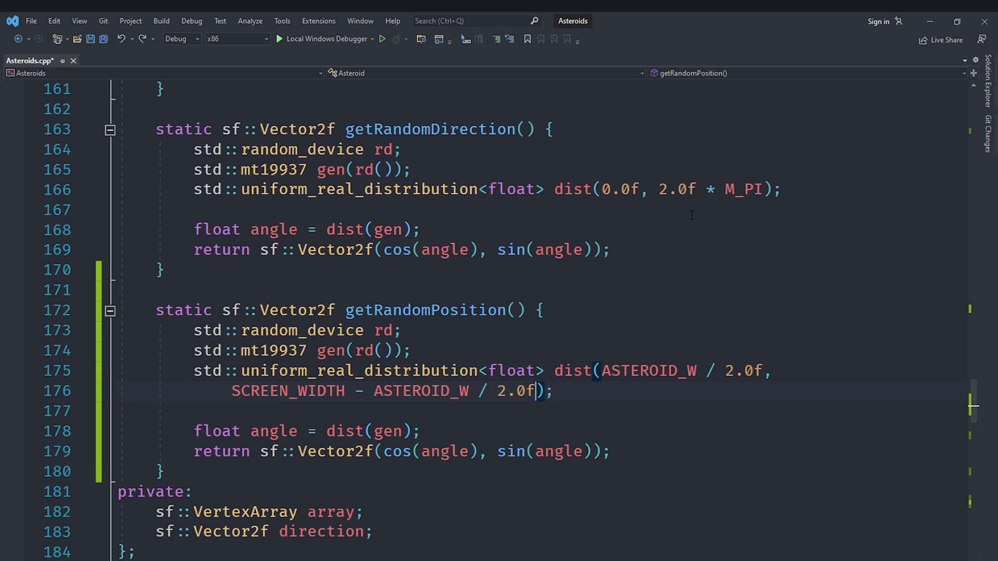
# - Return a vector of xAxis(gen) and yAxis(gen) from getRandomPosition, then build and run
pyautogui.write('xAxis')
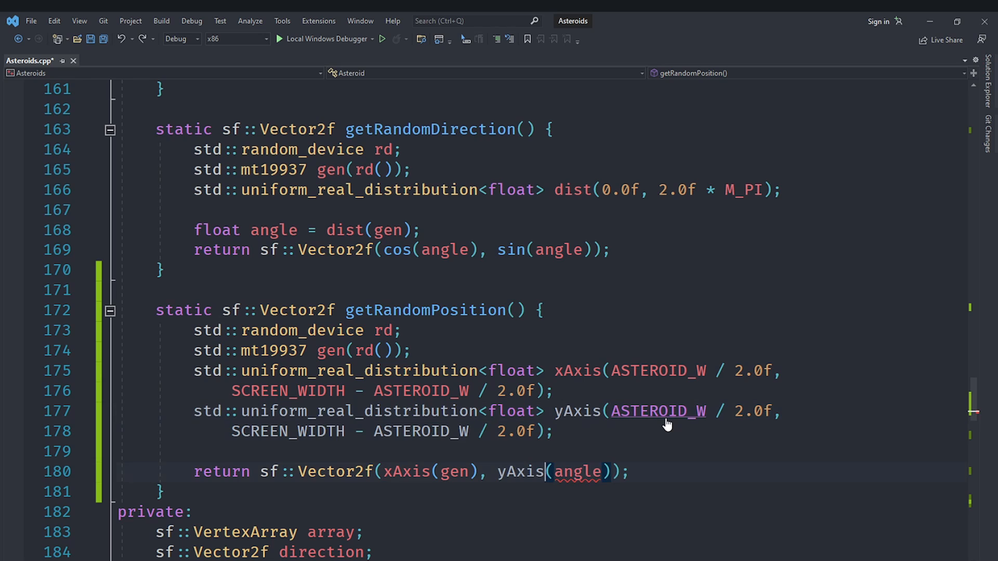
pyautogui.write('gen')
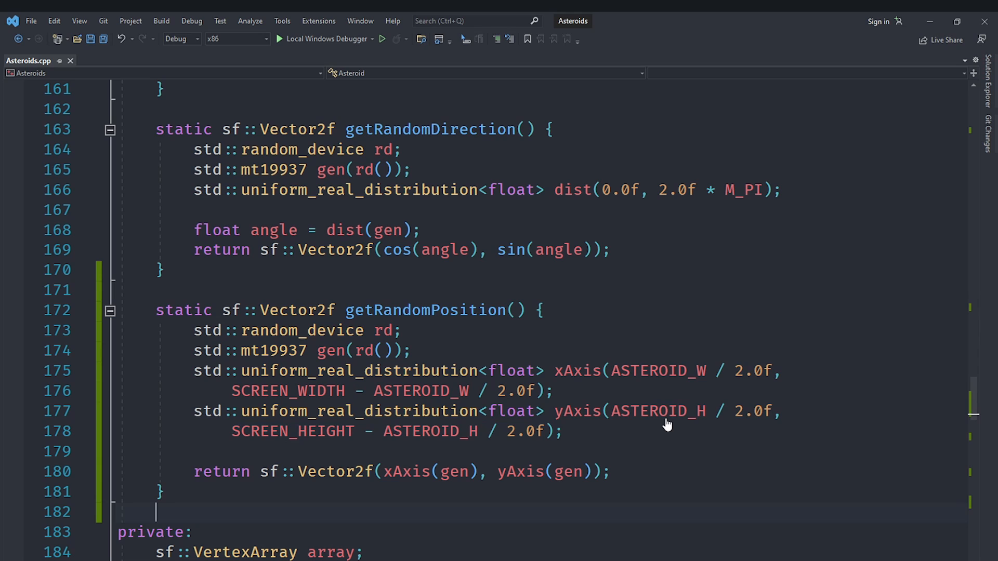
pyautogui.scroll(-3)
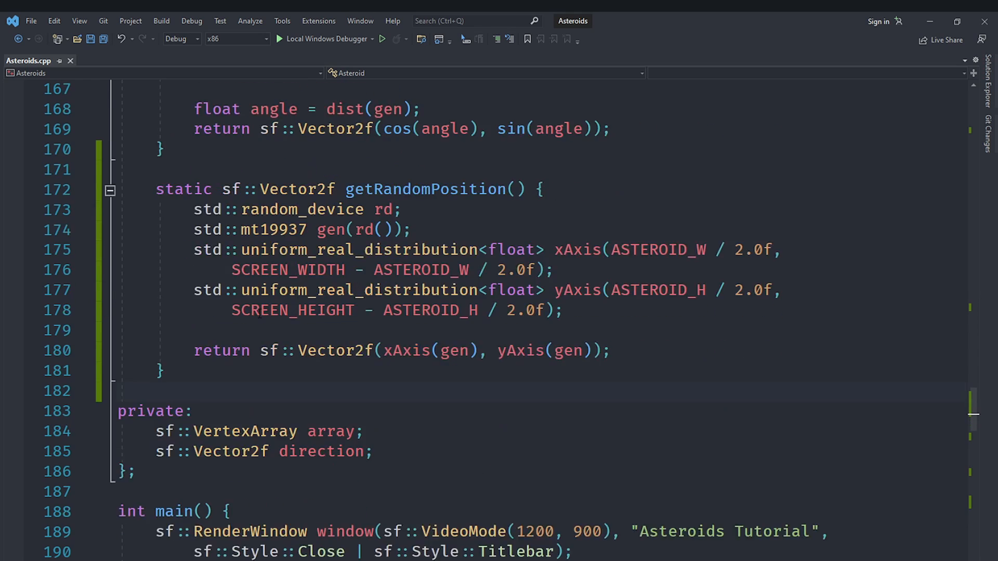
pyautogui.click(379, 39)
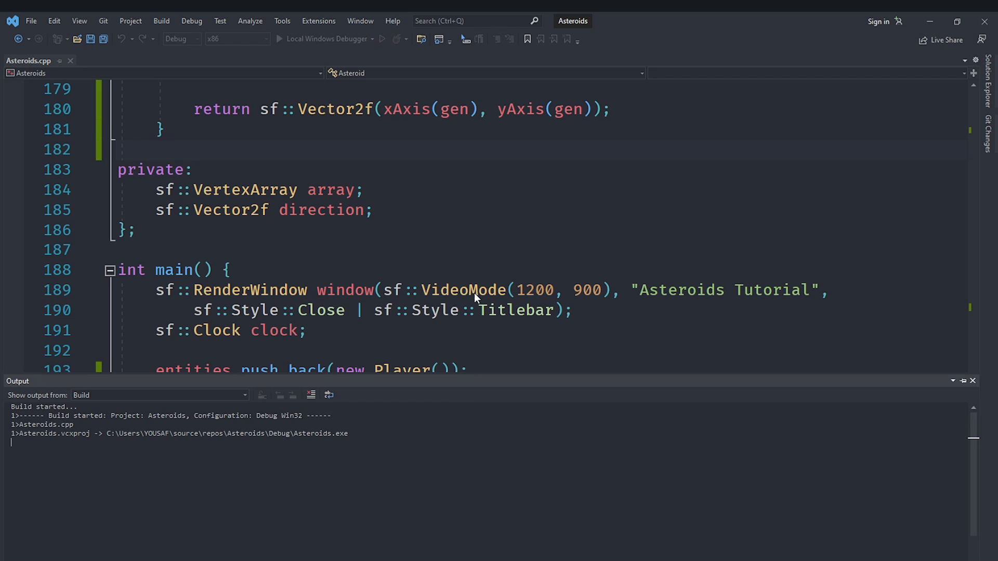
# - Focus the running Asteroids Tutorial game window showing the player ship
pyautogui.click(278, 39)
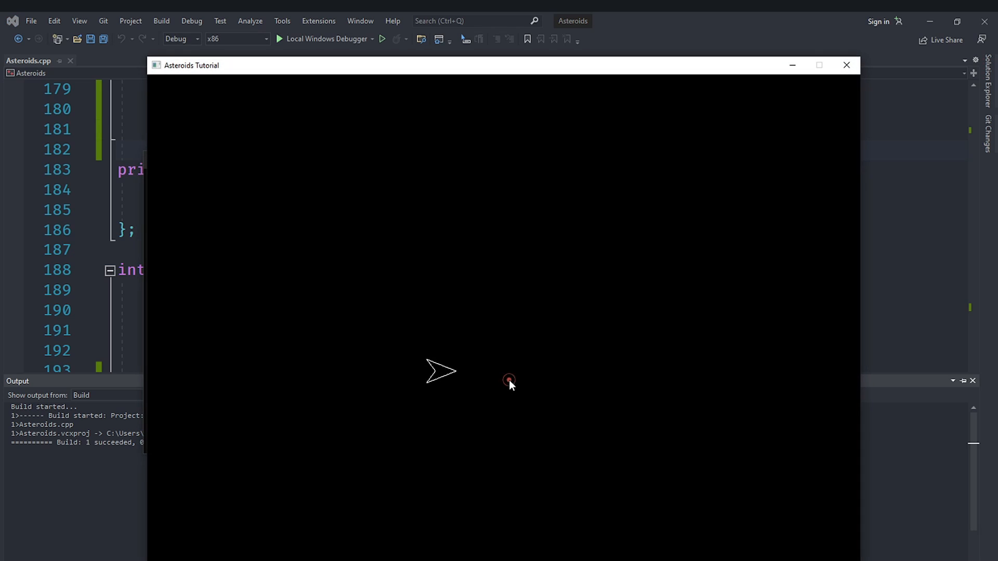